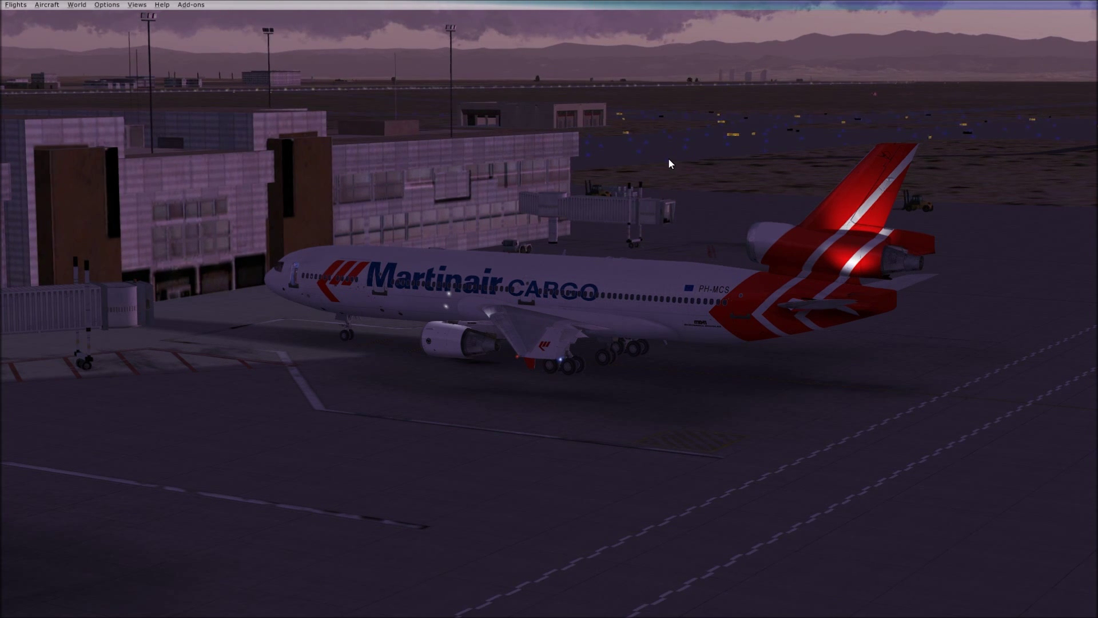
Switch the MD-11 from the outside view to the cockpit view.
right_click(669, 163)
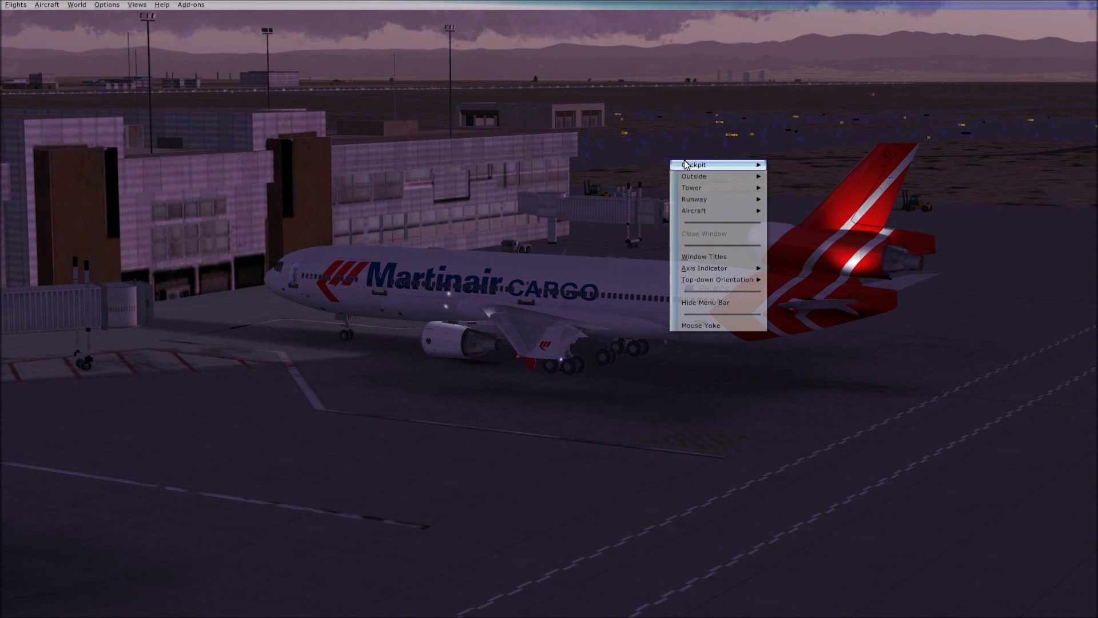
left_click(694, 165)
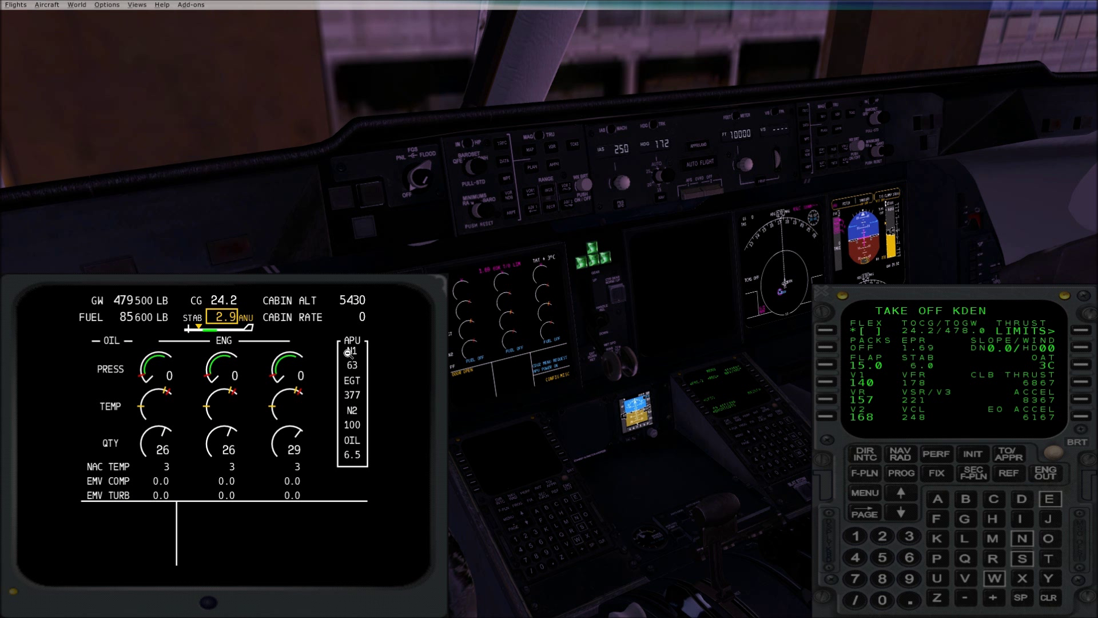
mouse_move(678, 542)
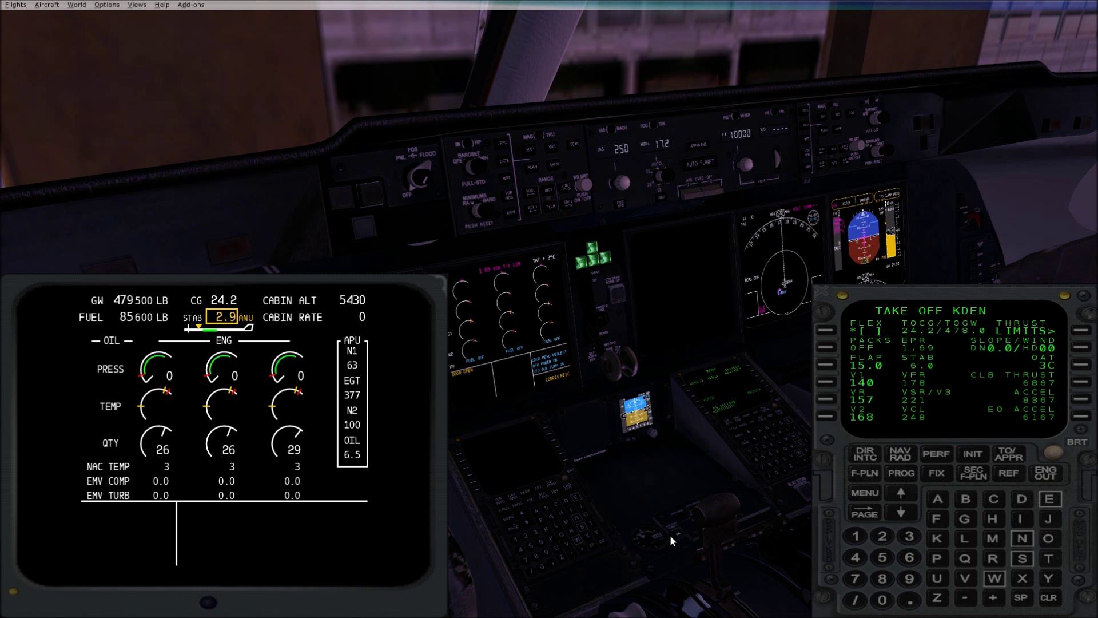
mouse_move(469, 246)
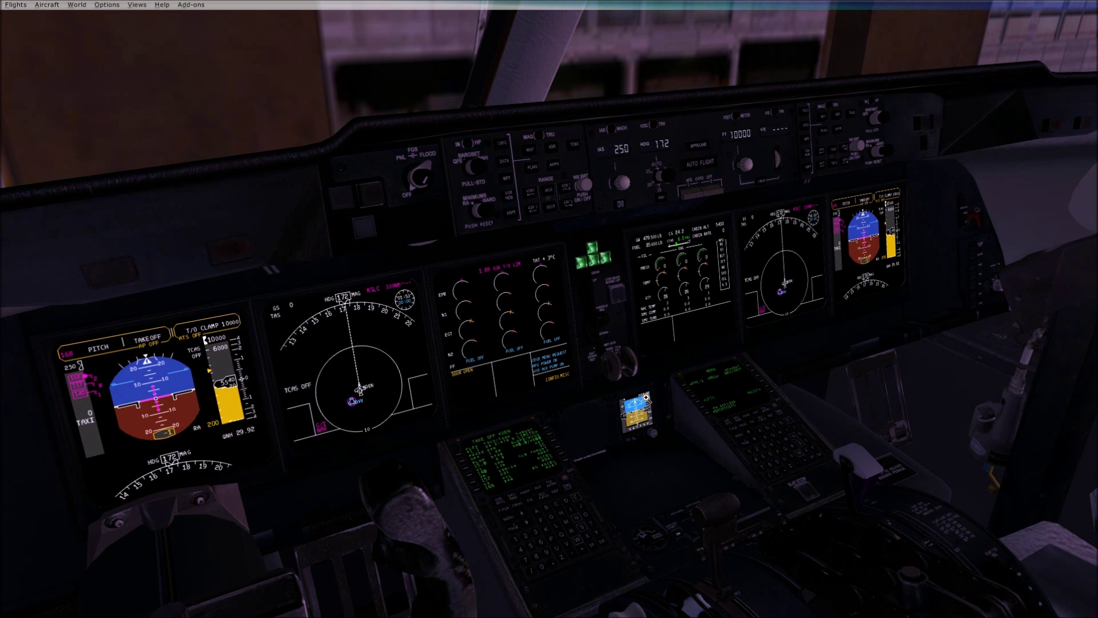
mouse_move(296, 90)
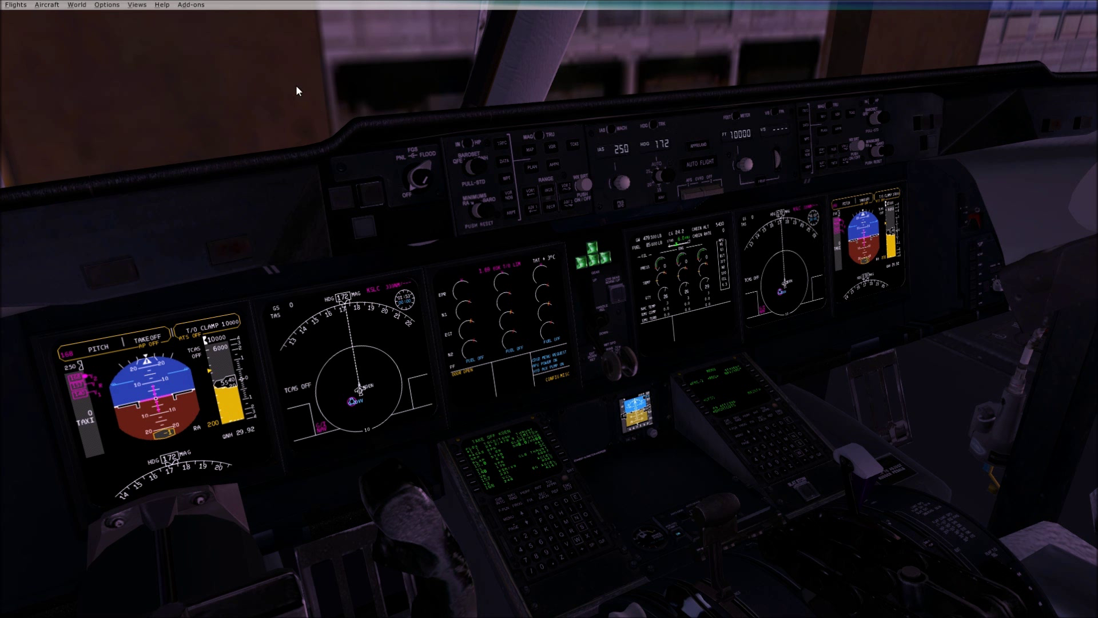
Switch to the first officer's seat view looking at the throttle pedestal.
left_click(136, 5)
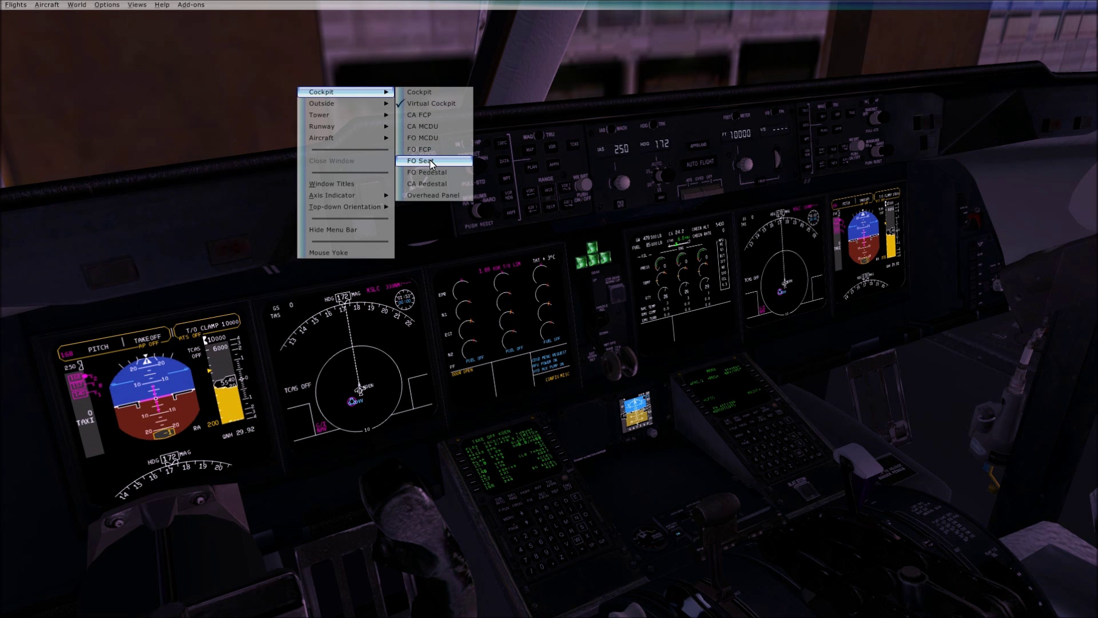
left_click(422, 160)
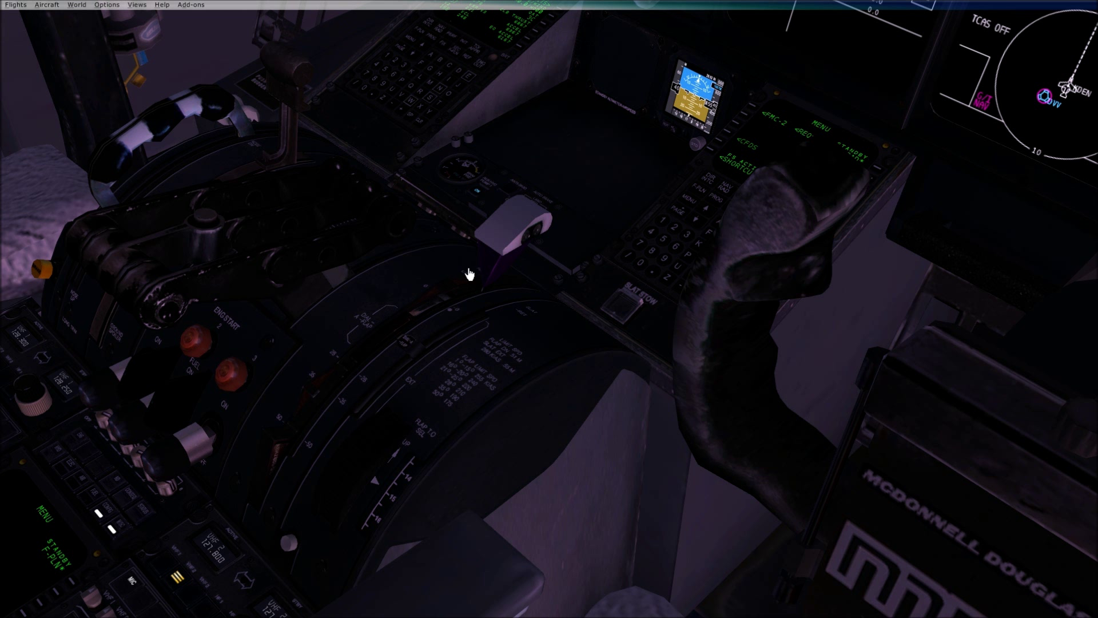
mouse_move(413, 336)
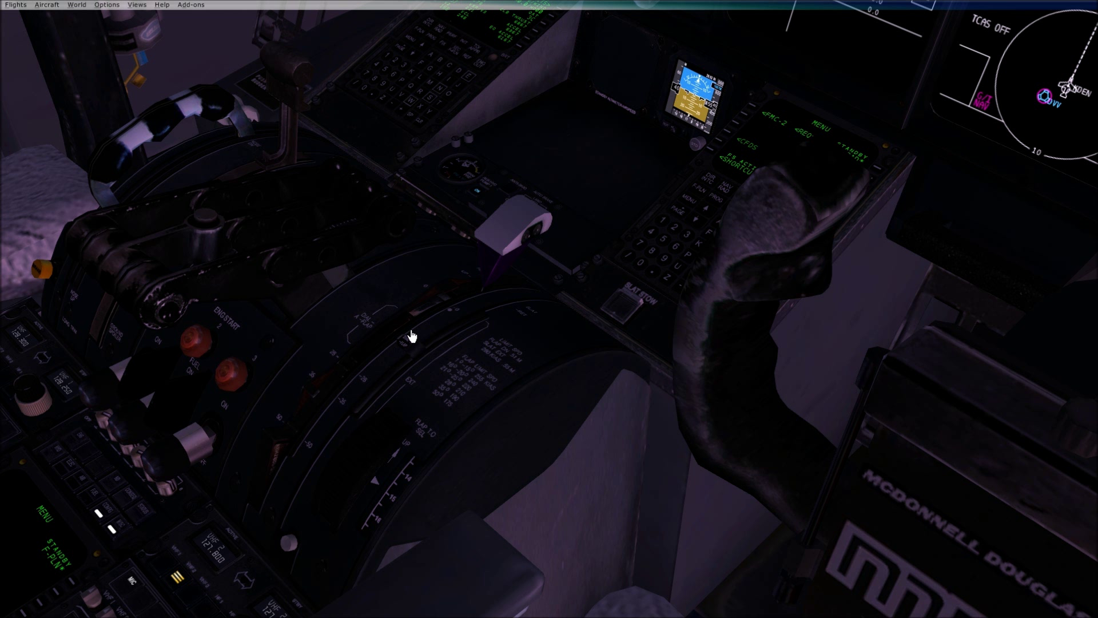
mouse_move(377, 494)
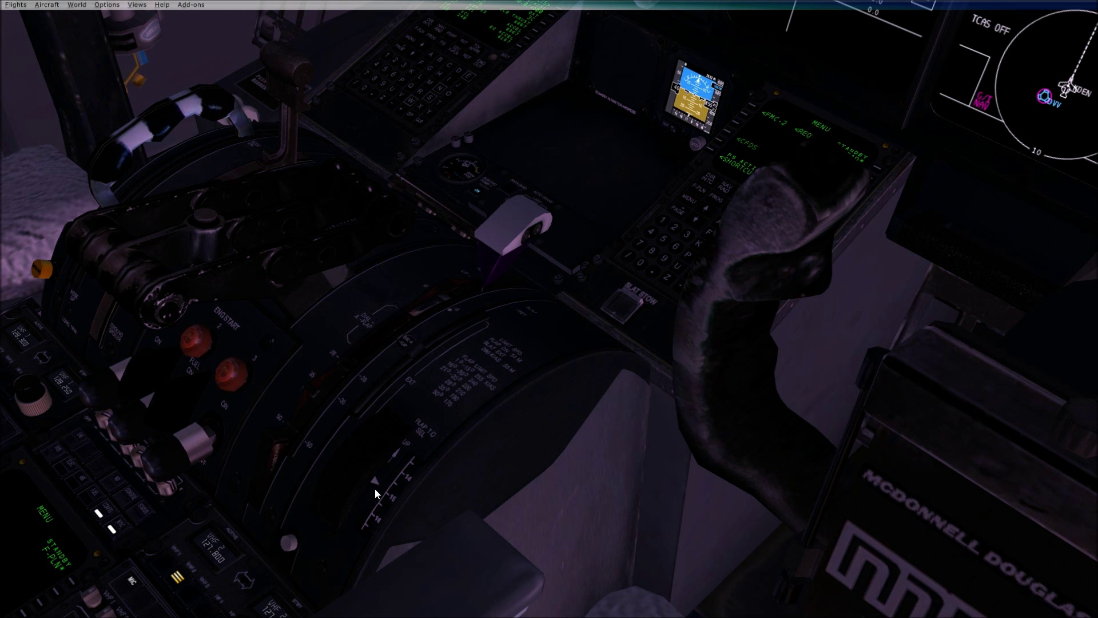
mouse_move(351, 470)
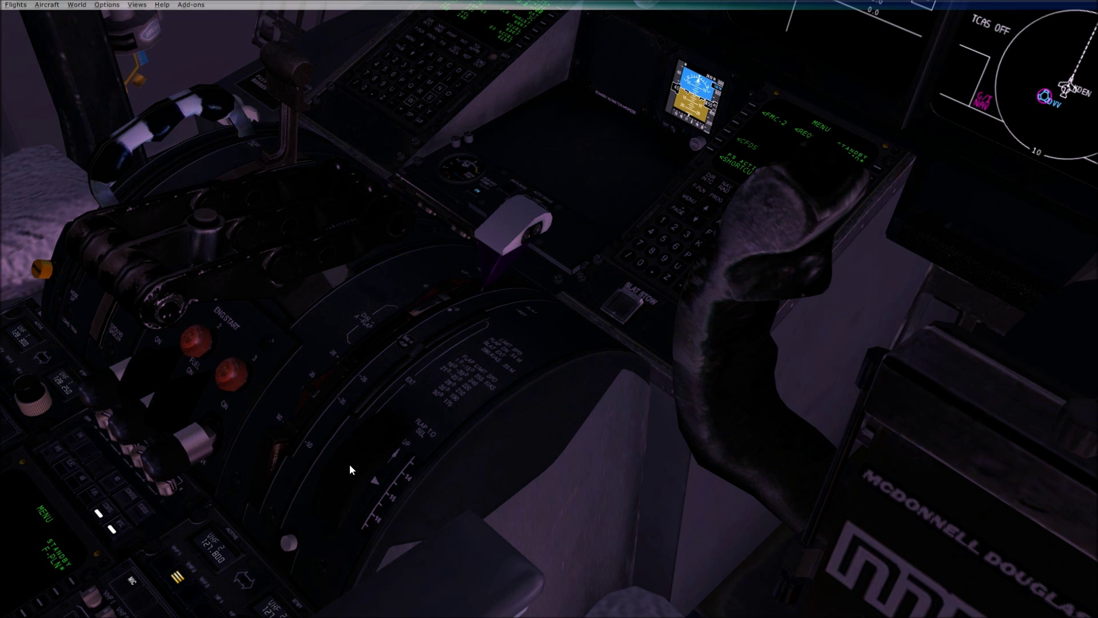
mouse_move(379, 435)
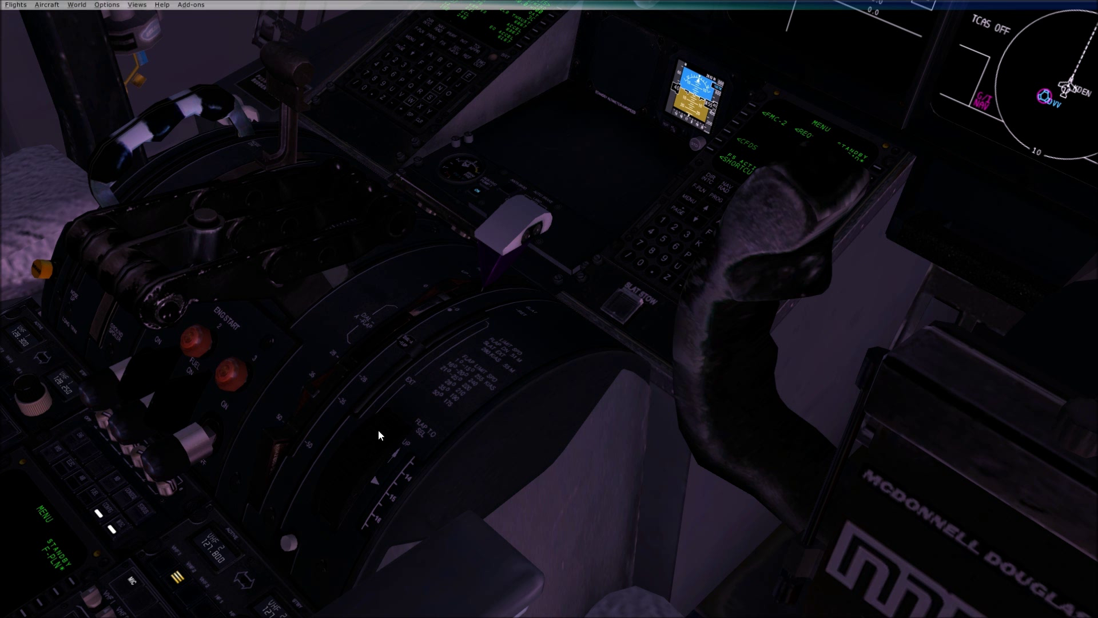
mouse_move(325, 293)
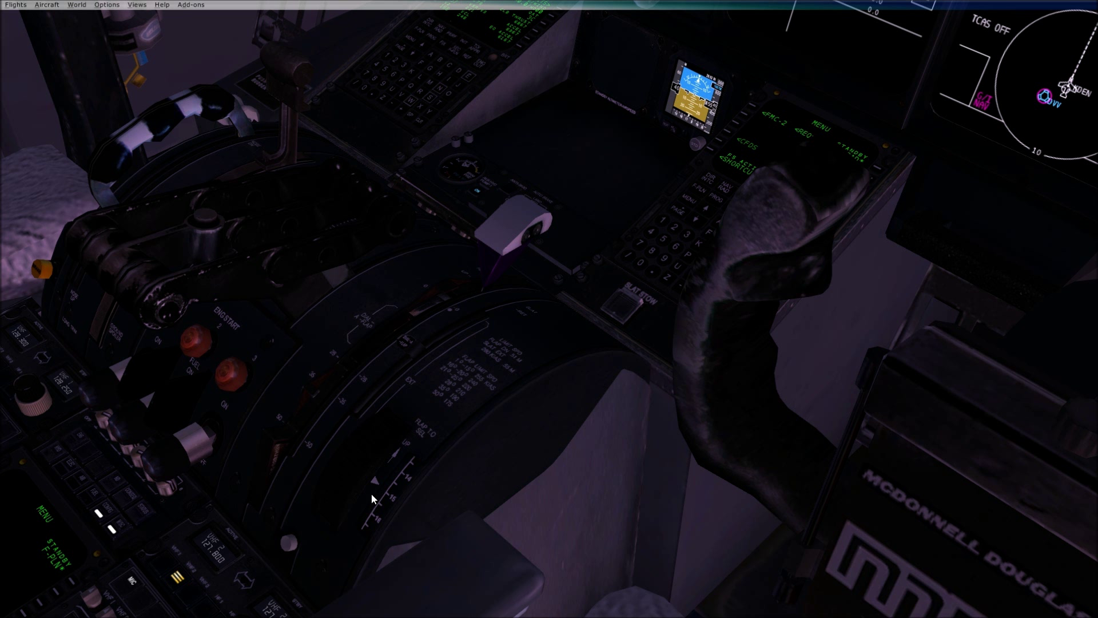
mouse_move(331, 491)
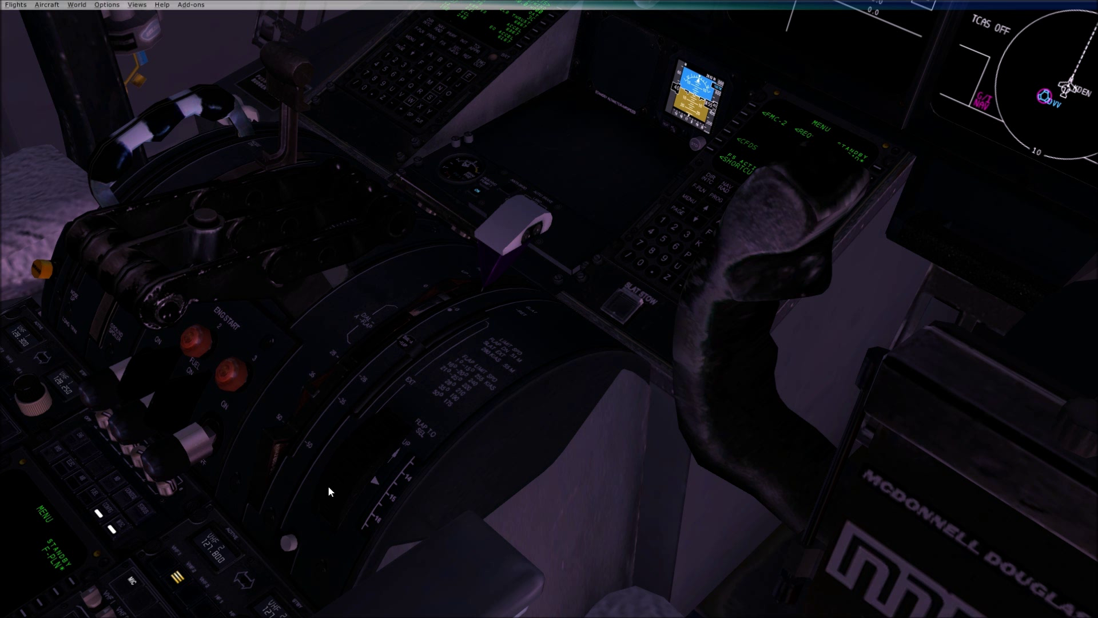
mouse_move(385, 471)
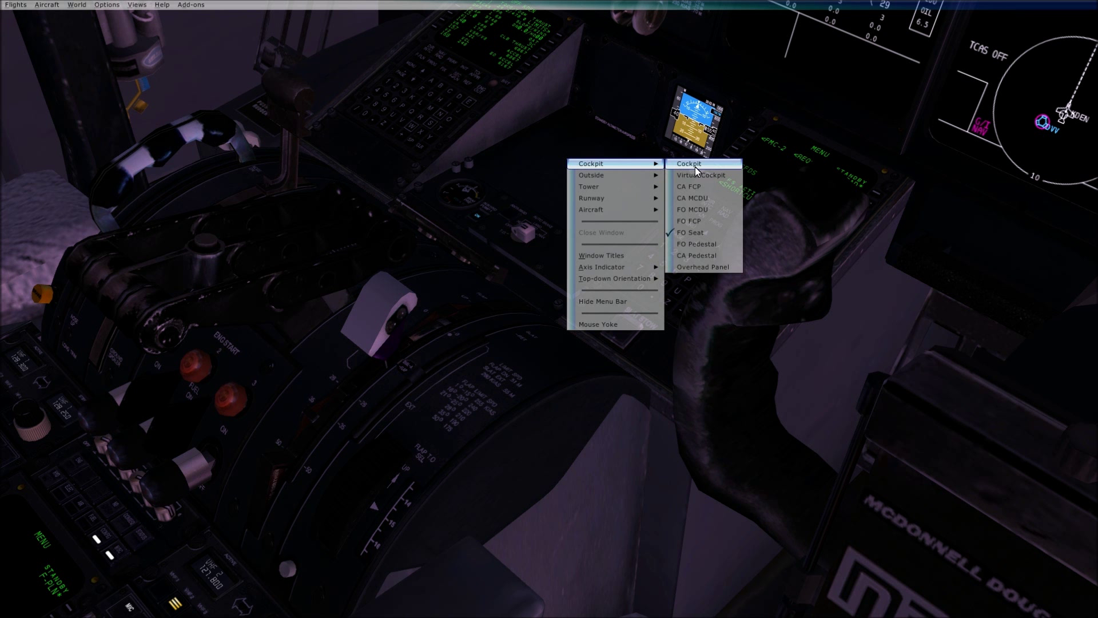
Switch back to the virtual cockpit view of the MD-11 panel.
left_click(700, 174)
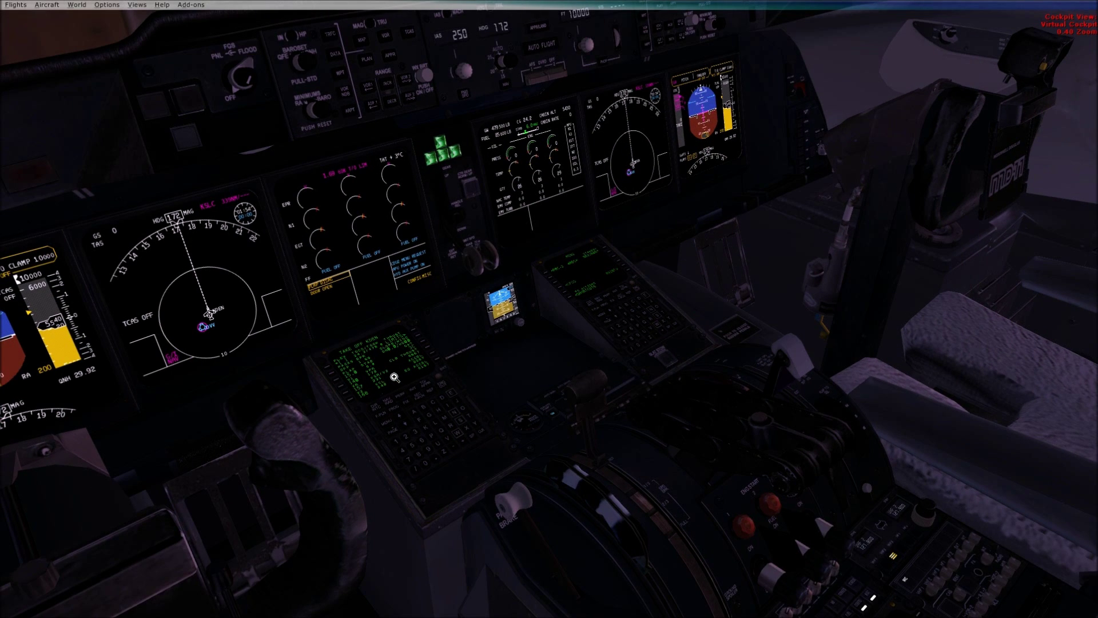
mouse_move(370, 419)
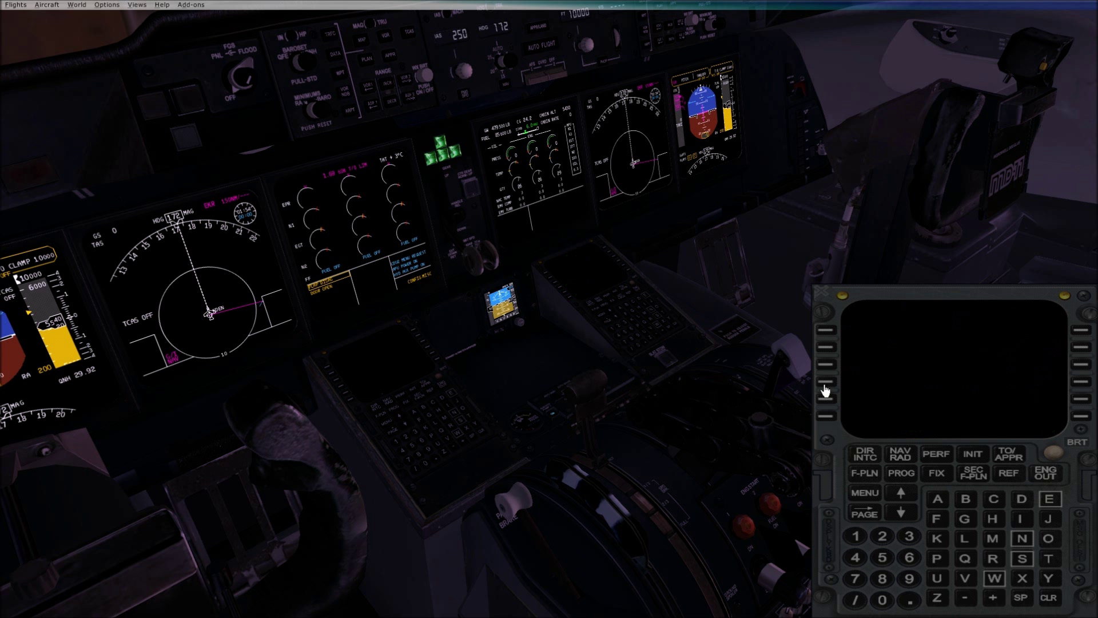
From the EKR lateral revision, select the BEARR4 arrival and ILS16L approach into KSLC.
left_click(863, 473)
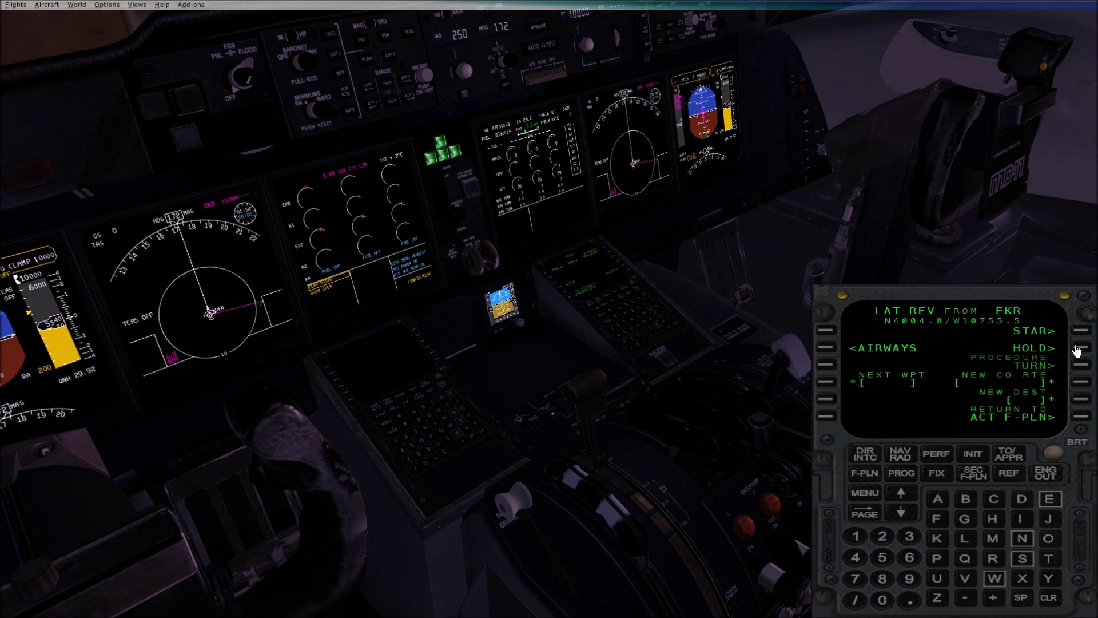
left_click(1079, 330)
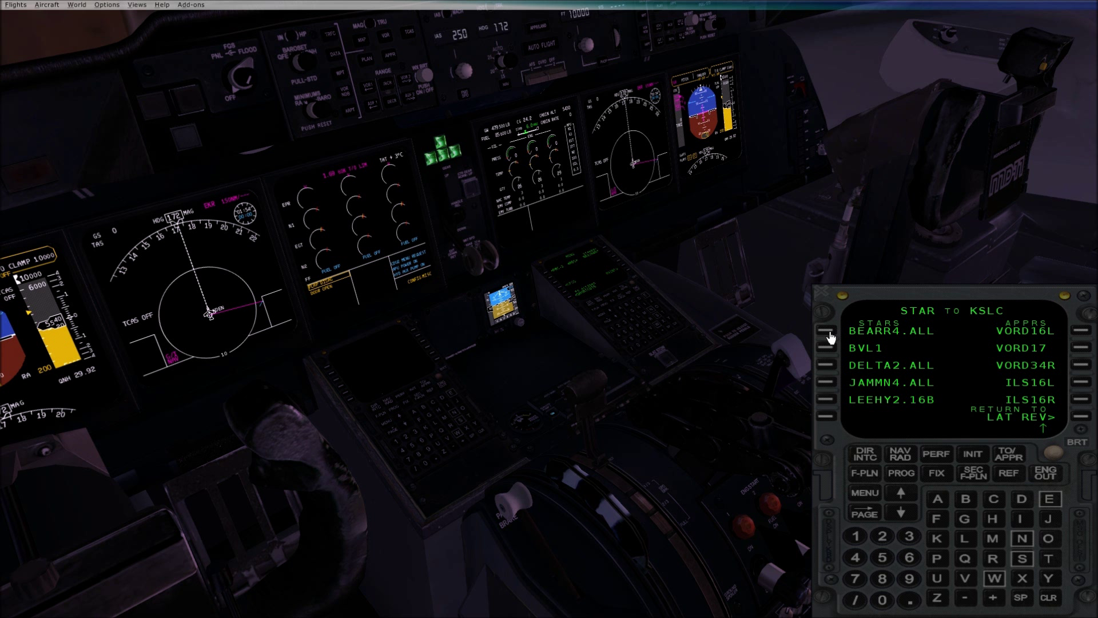
left_click(828, 331)
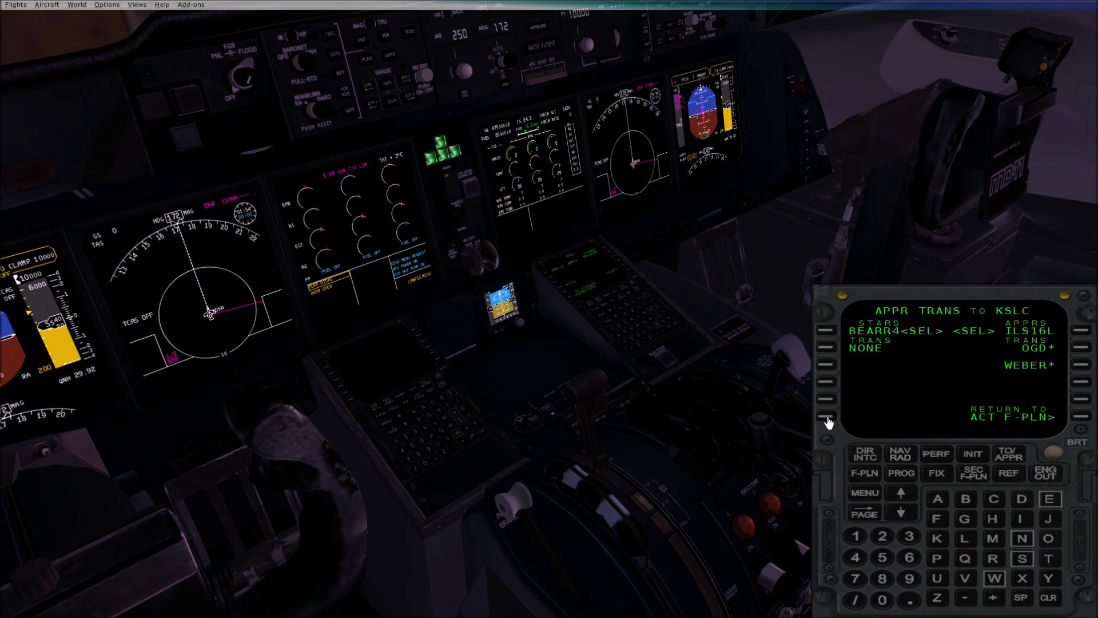
left_click(833, 418)
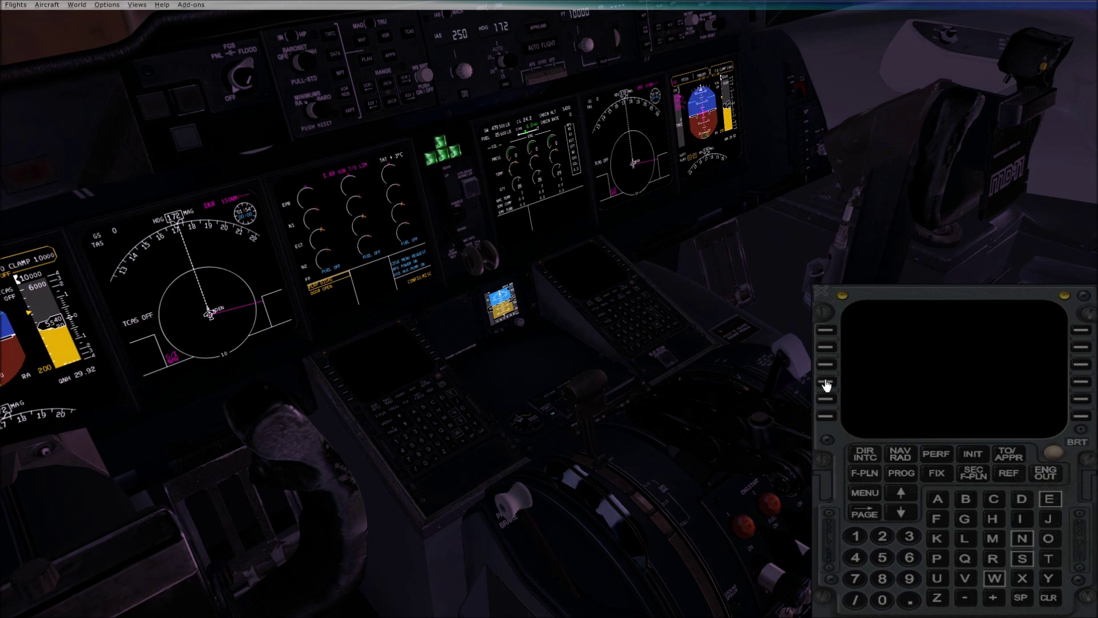
left_click(864, 473)
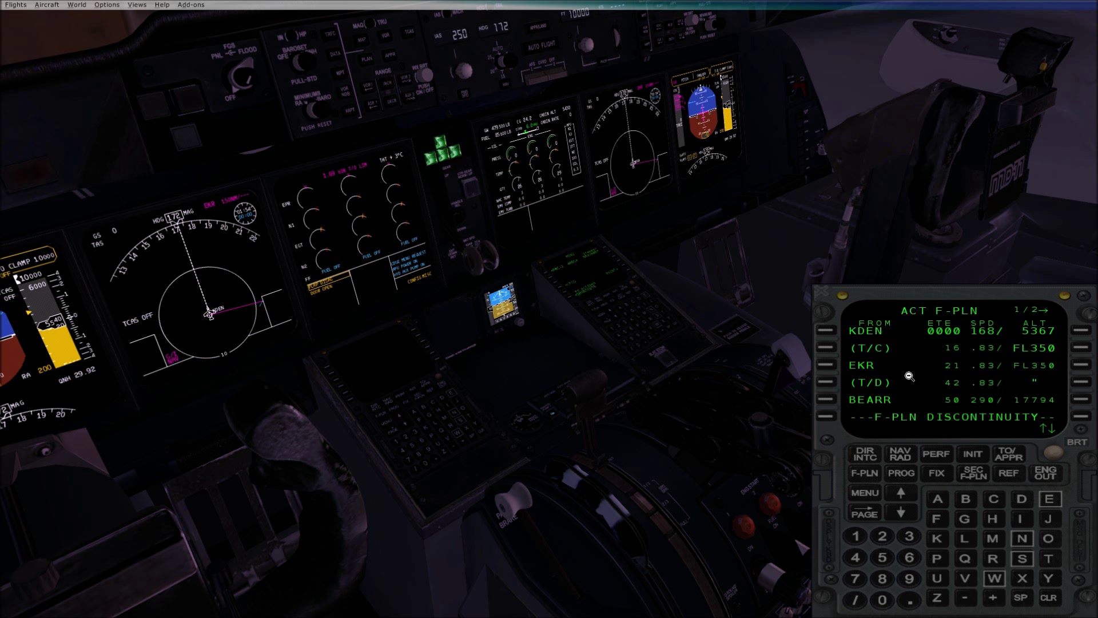
mouse_move(1055, 599)
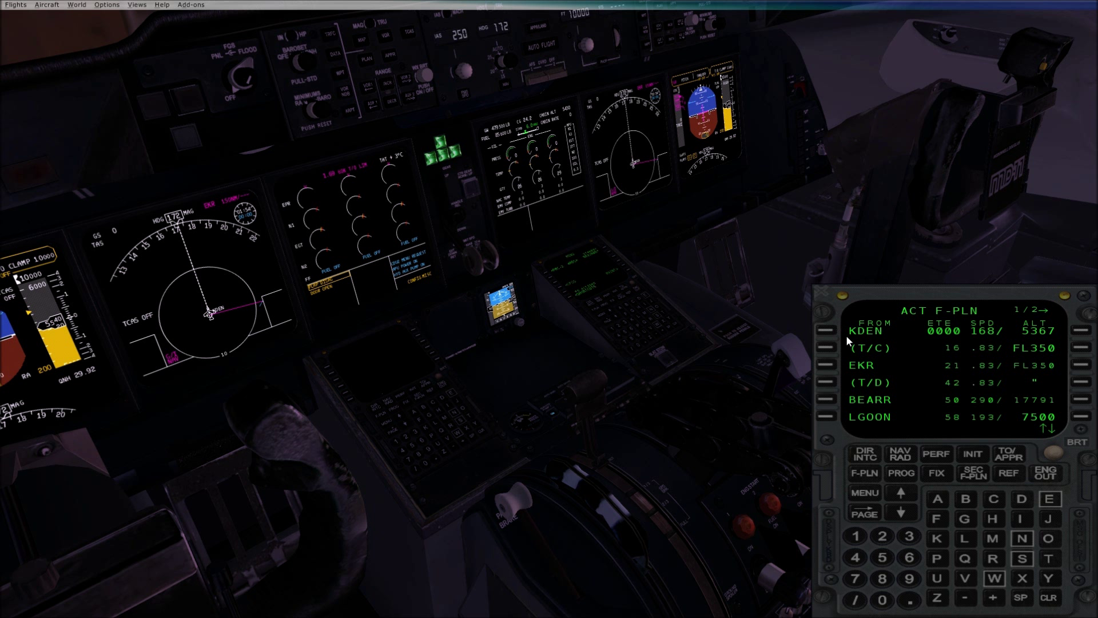
mouse_move(998, 422)
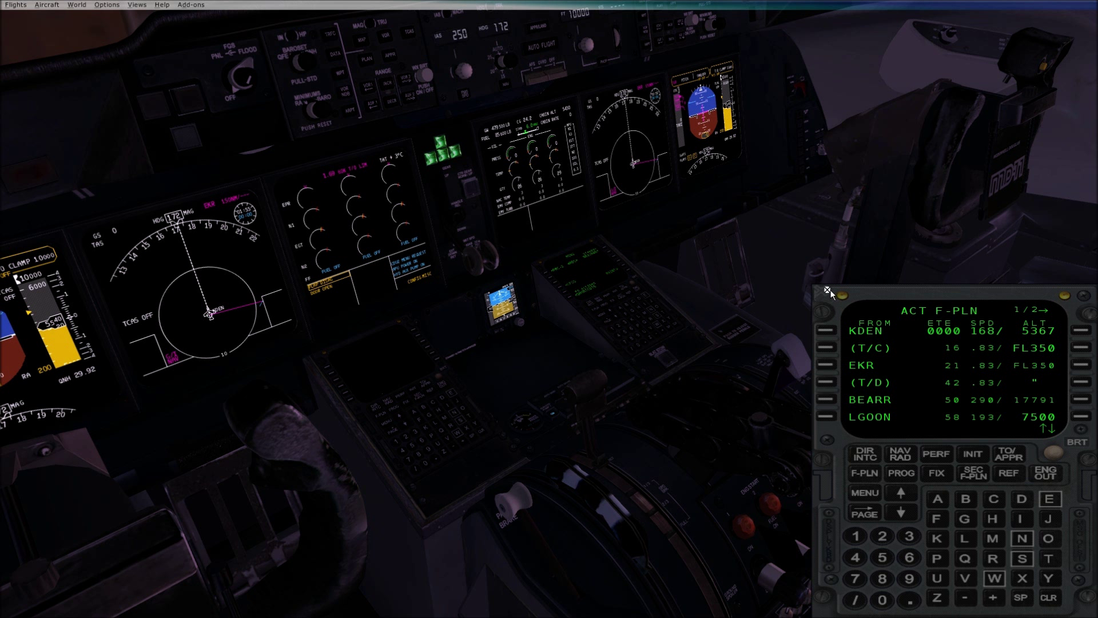
Close the enlarged flight plan display and raise the autopilot altitude to 35000 ft.
left_click(827, 291)
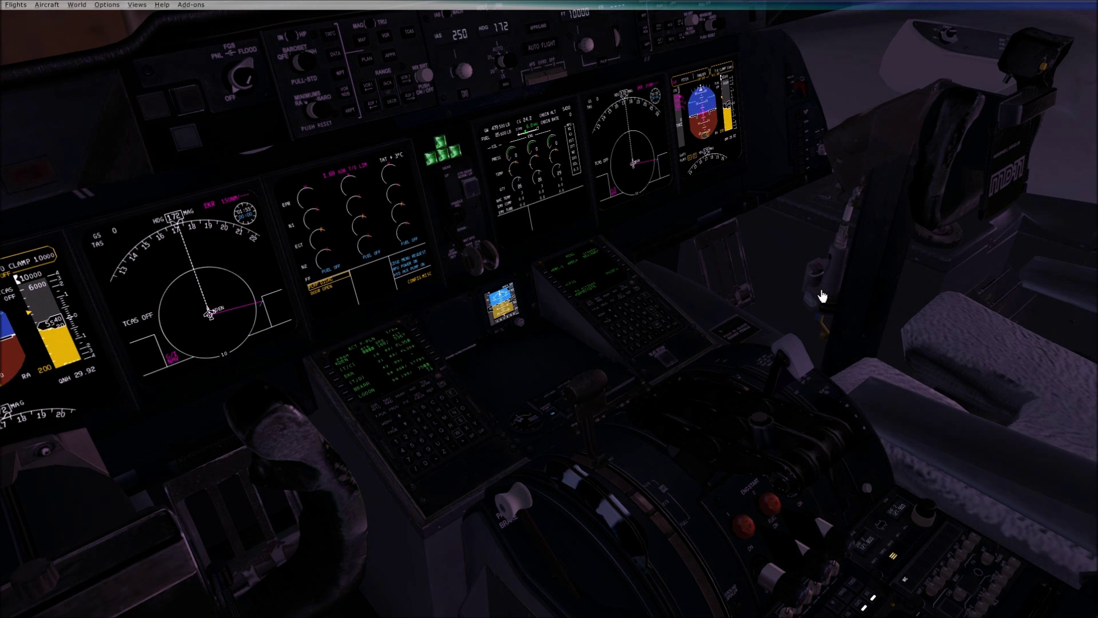
mouse_move(657, 314)
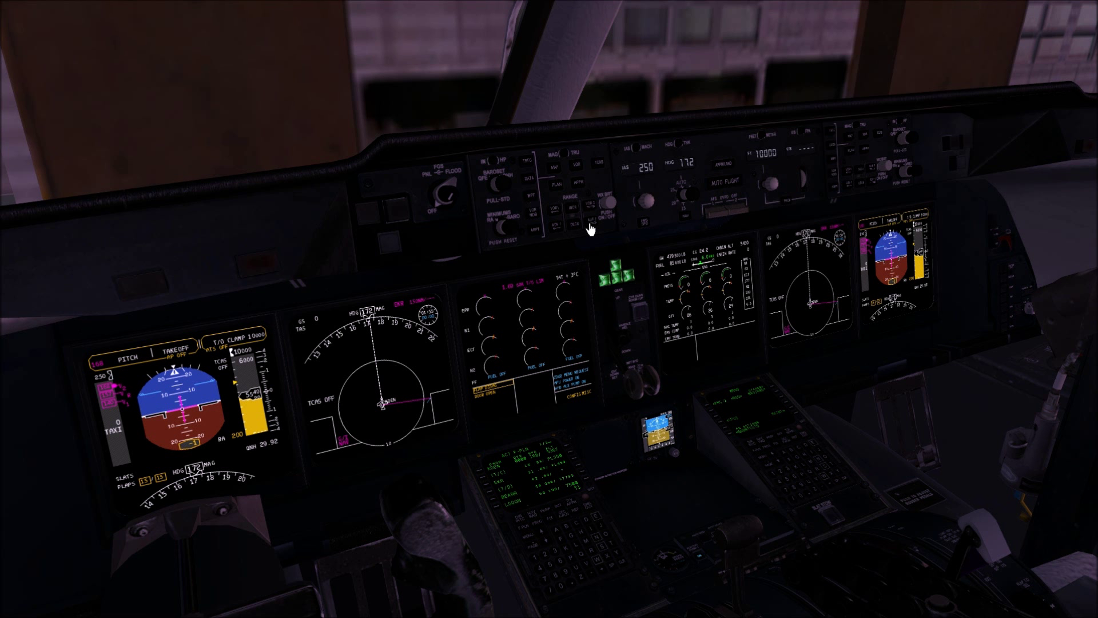
mouse_move(773, 187)
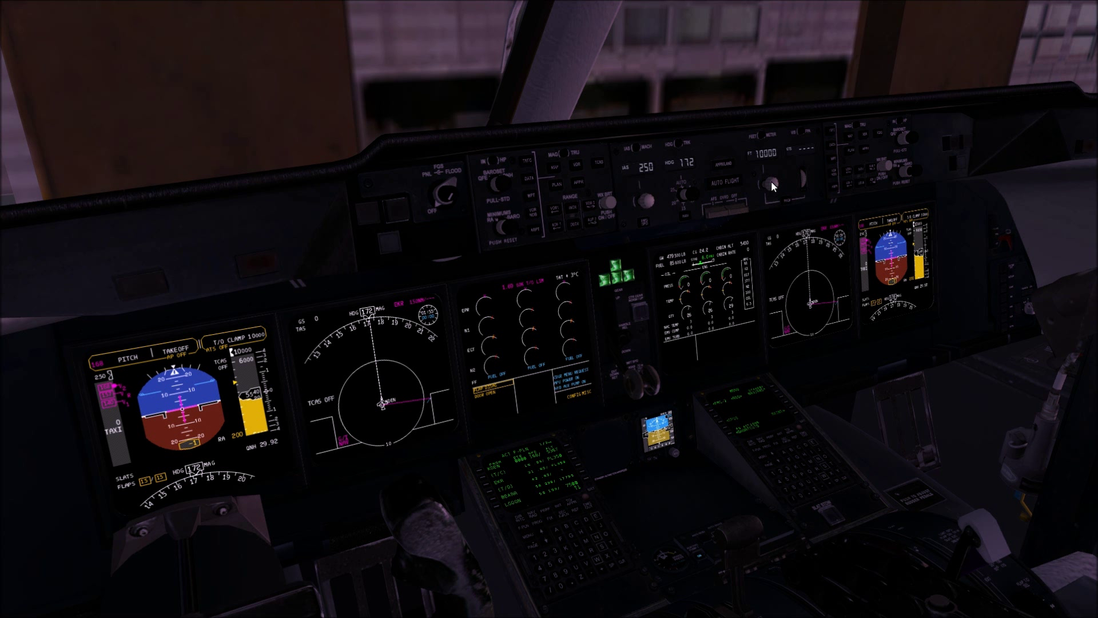
left_click(771, 189)
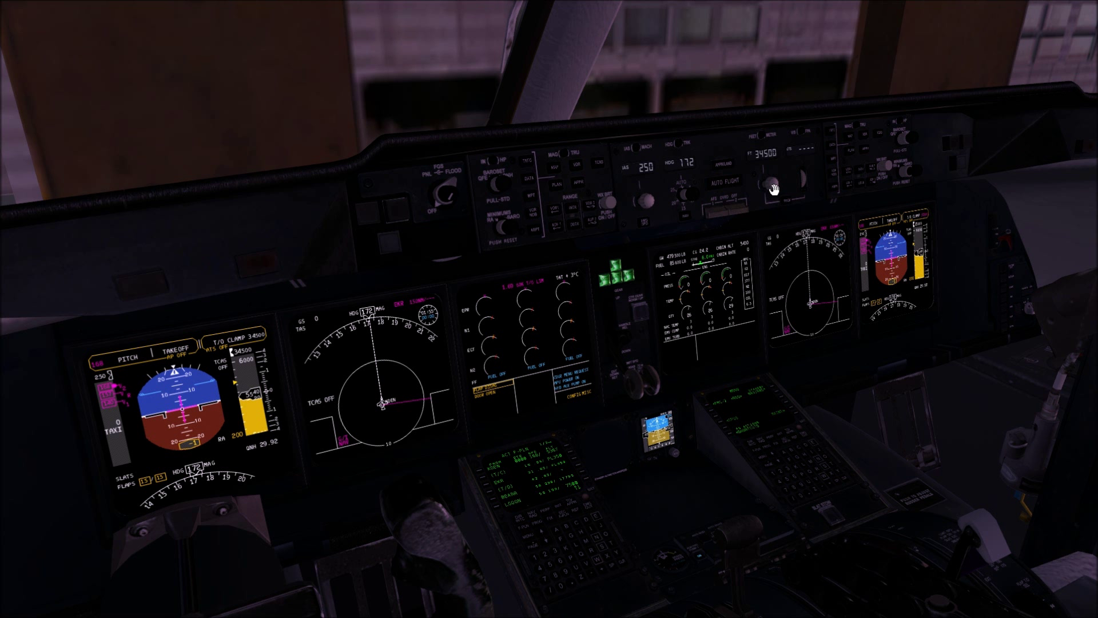
left_click(770, 186)
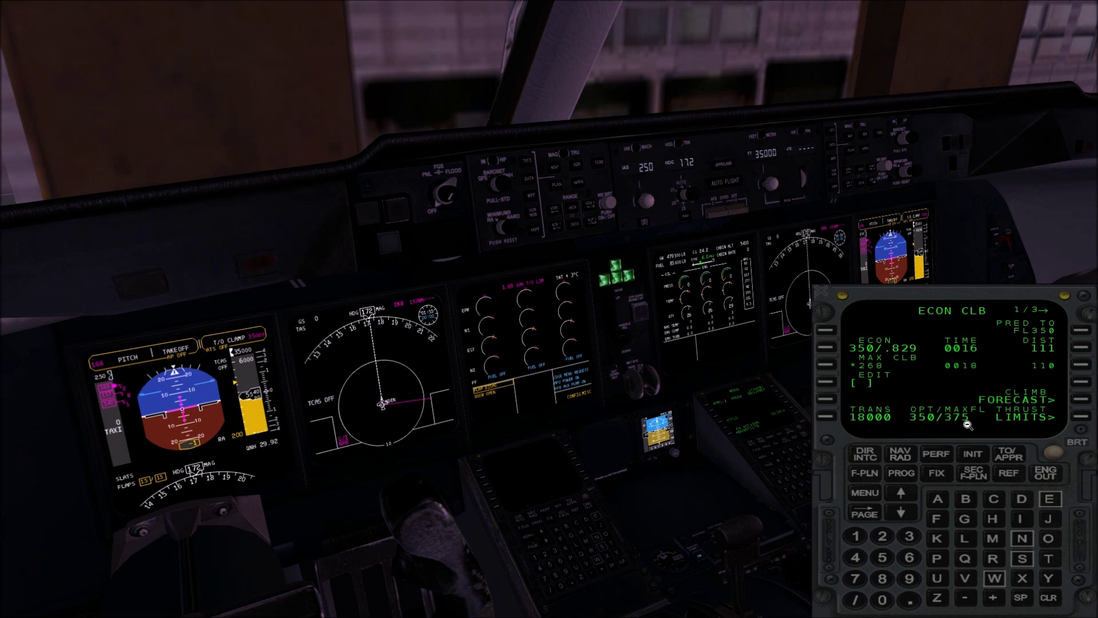
mouse_move(826, 291)
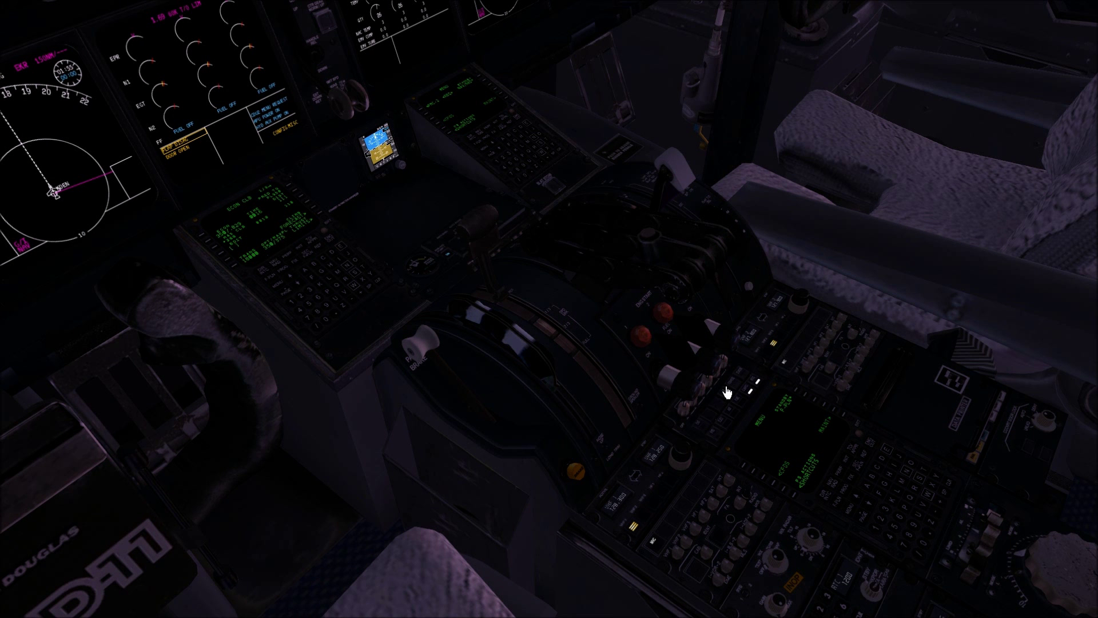
mouse_move(275, 289)
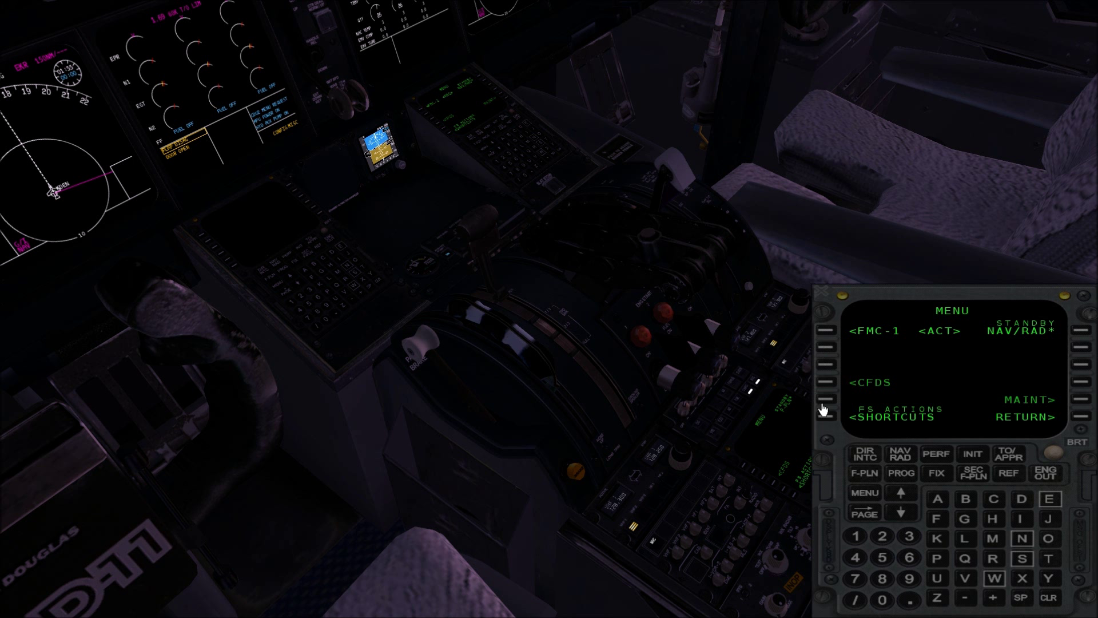
Open FS Actions Shortcuts on the CDU and choose Ground Connections.
left_click(890, 416)
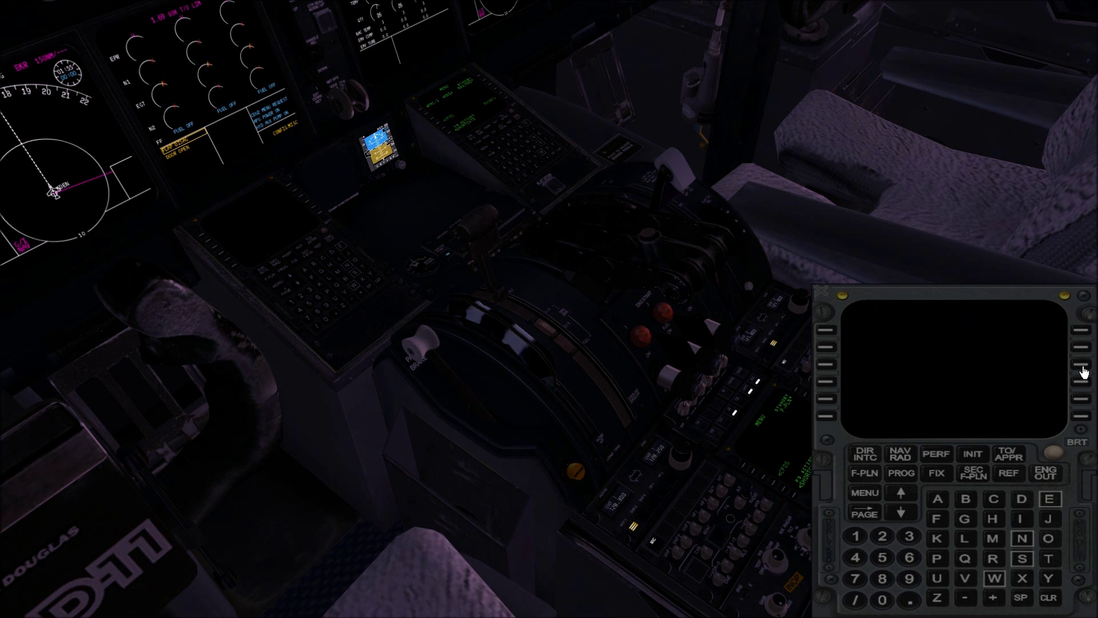
left_click(1061, 371)
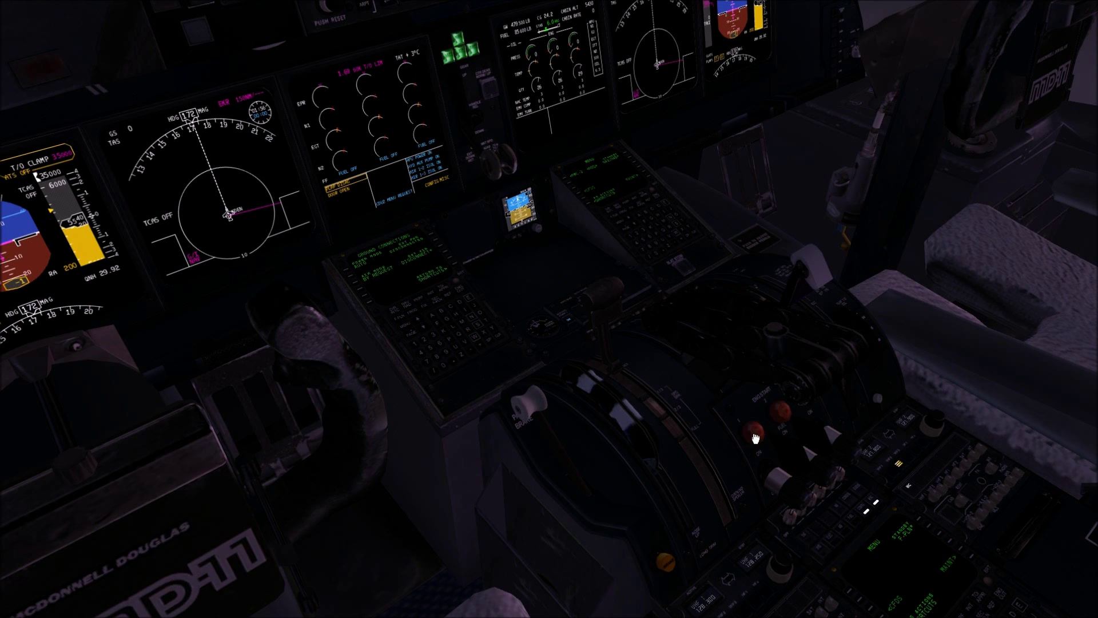
mouse_move(754, 434)
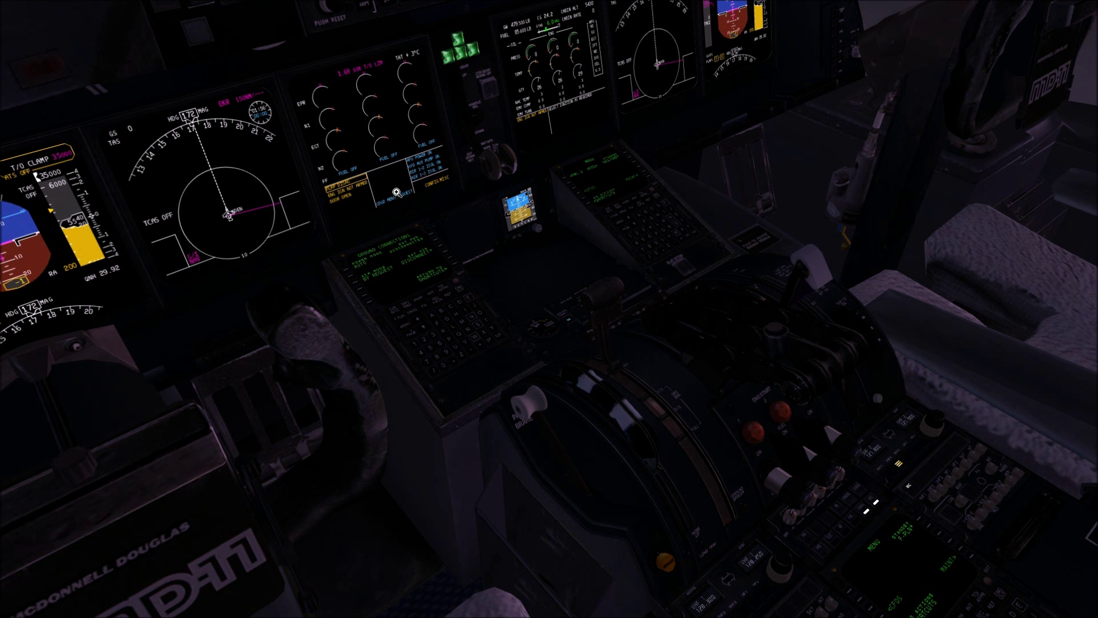
Enlarge the upper EICAS to review fuel off, flap disagree and door open alerts.
left_click(396, 191)
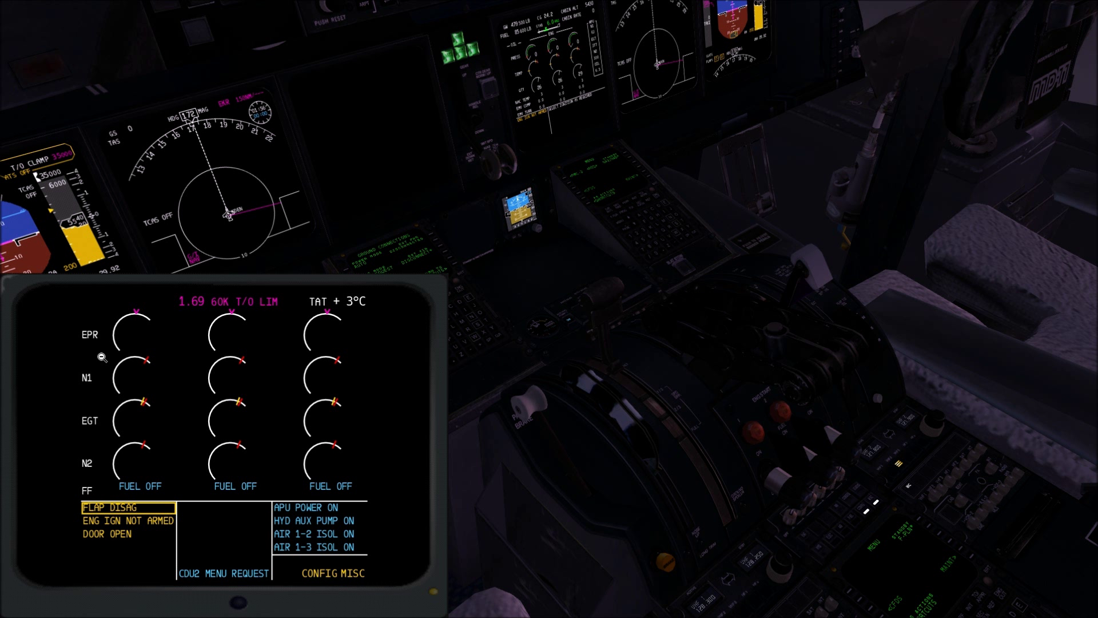
mouse_move(764, 414)
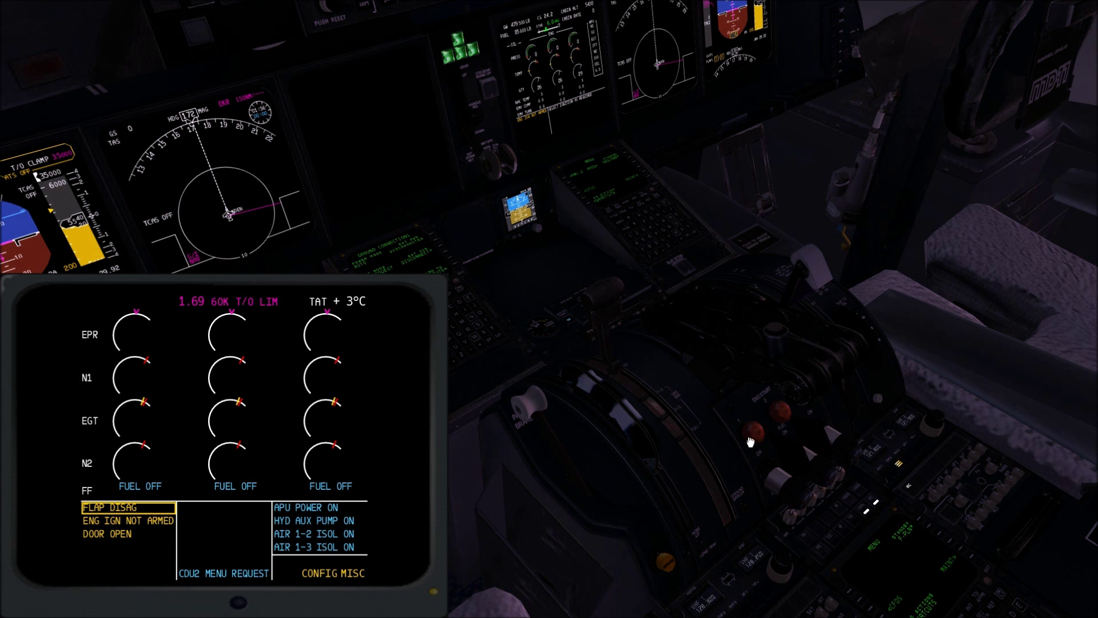
mouse_move(559, 352)
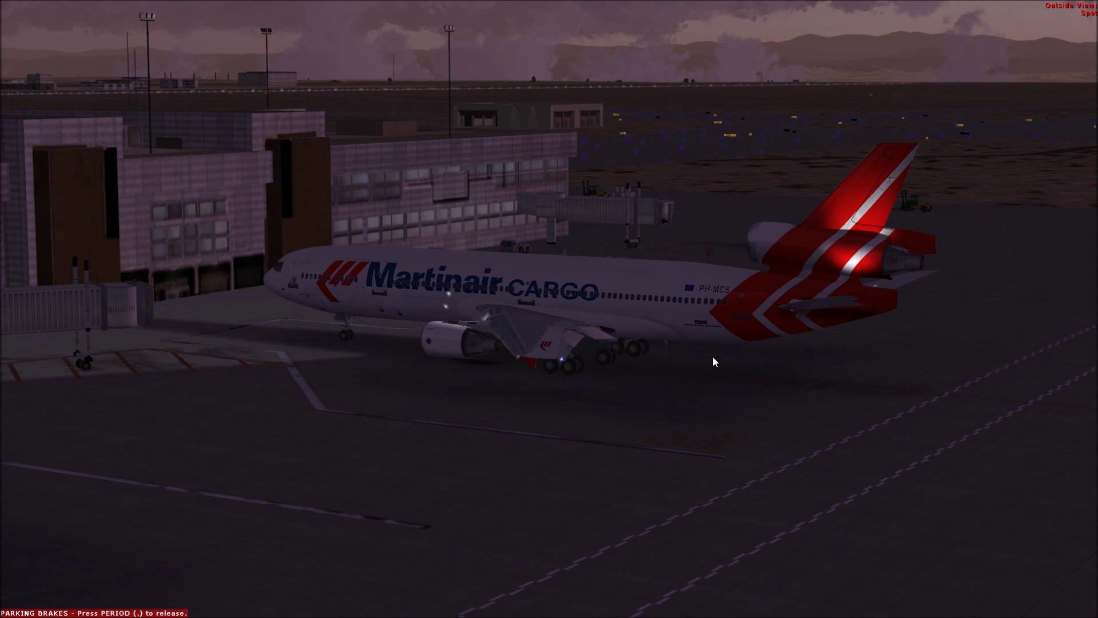
mouse_move(303, 300)
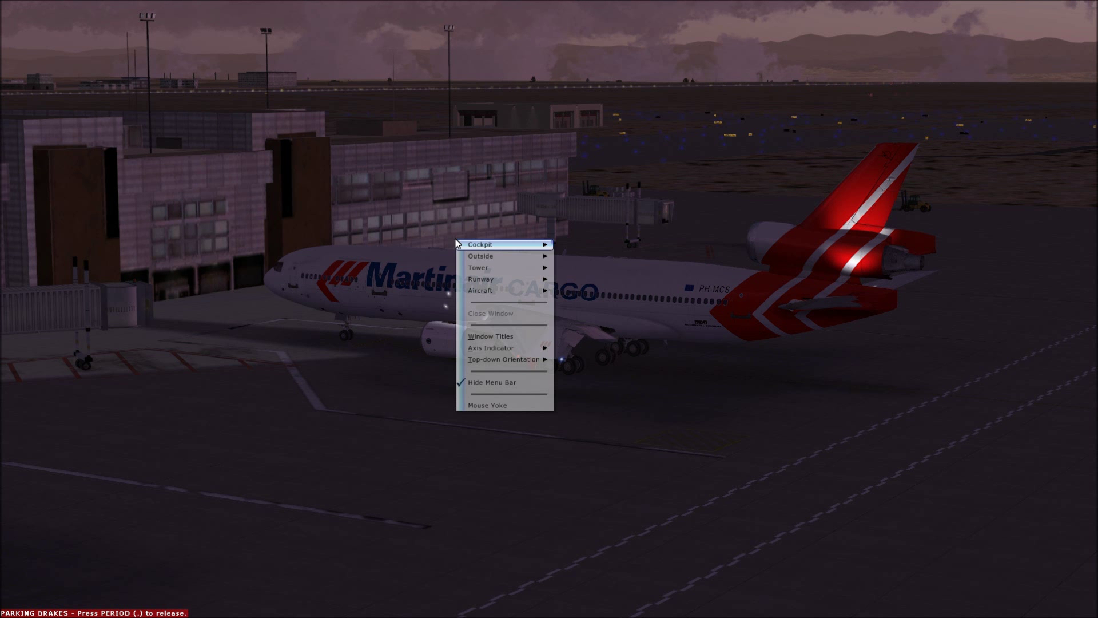
Return to the MD-11 virtual cockpit view.
left_click(480, 245)
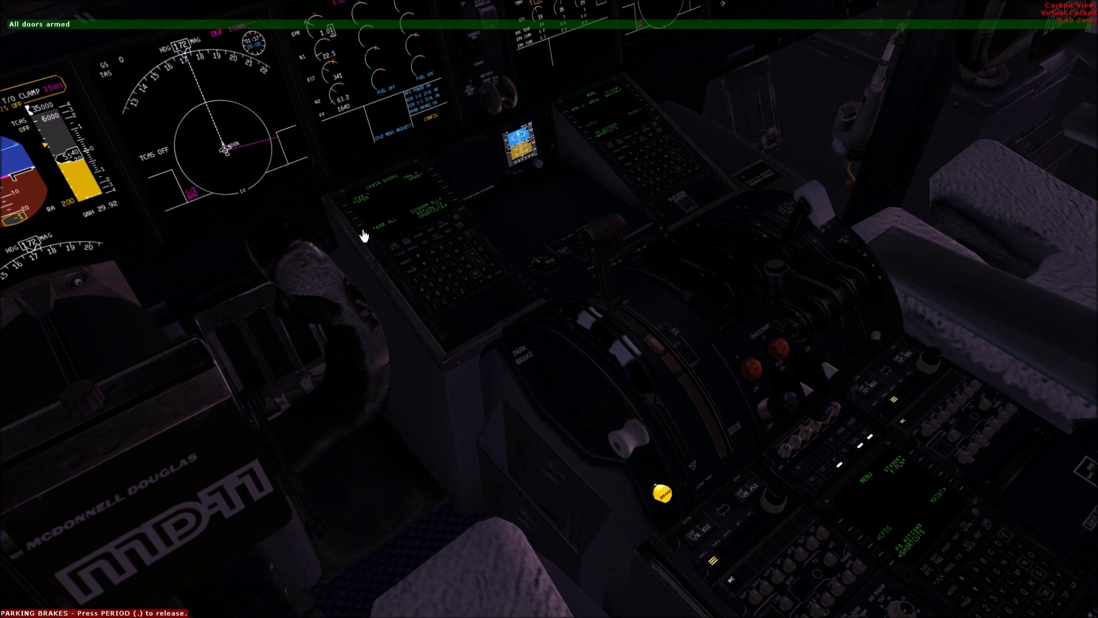
mouse_move(407, 266)
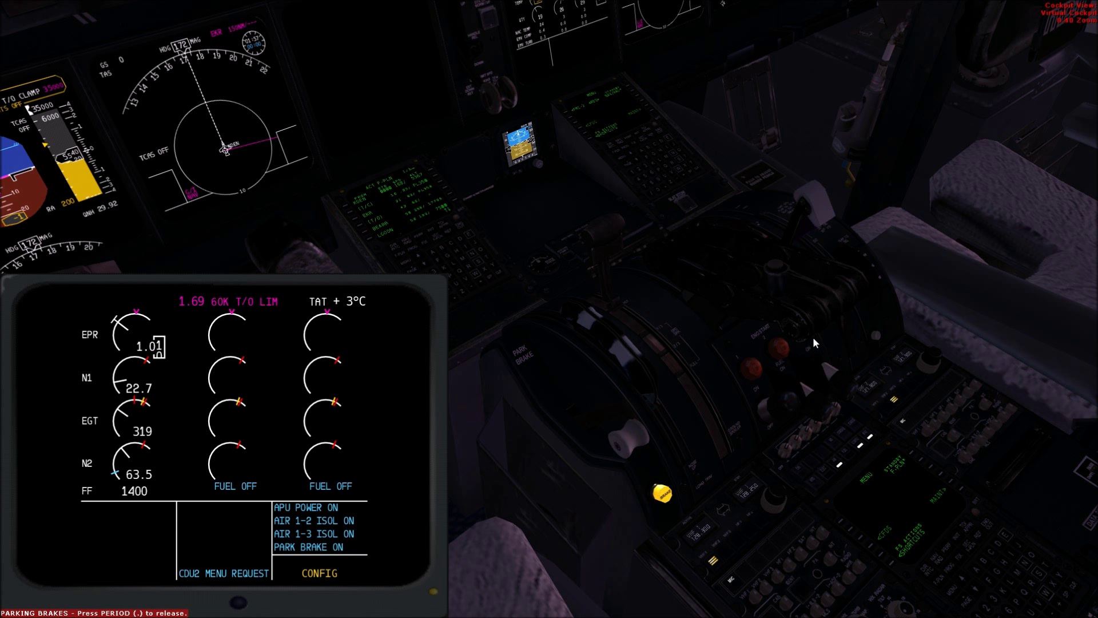
Begin starting engine 3 from the pedestal start switch.
right_click(815, 342)
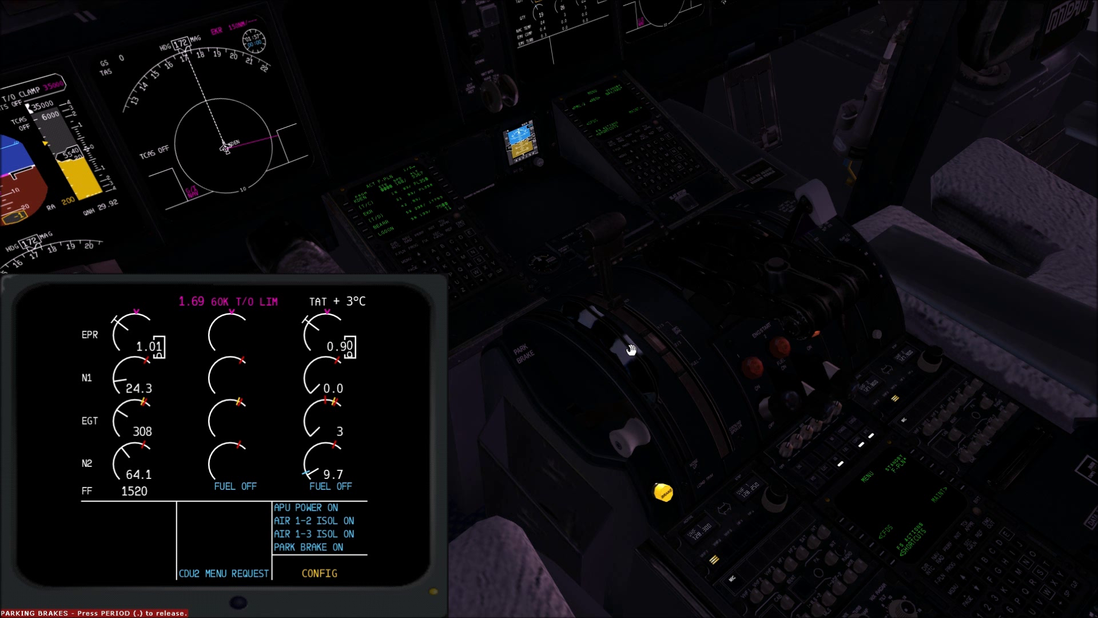
mouse_move(852, 393)
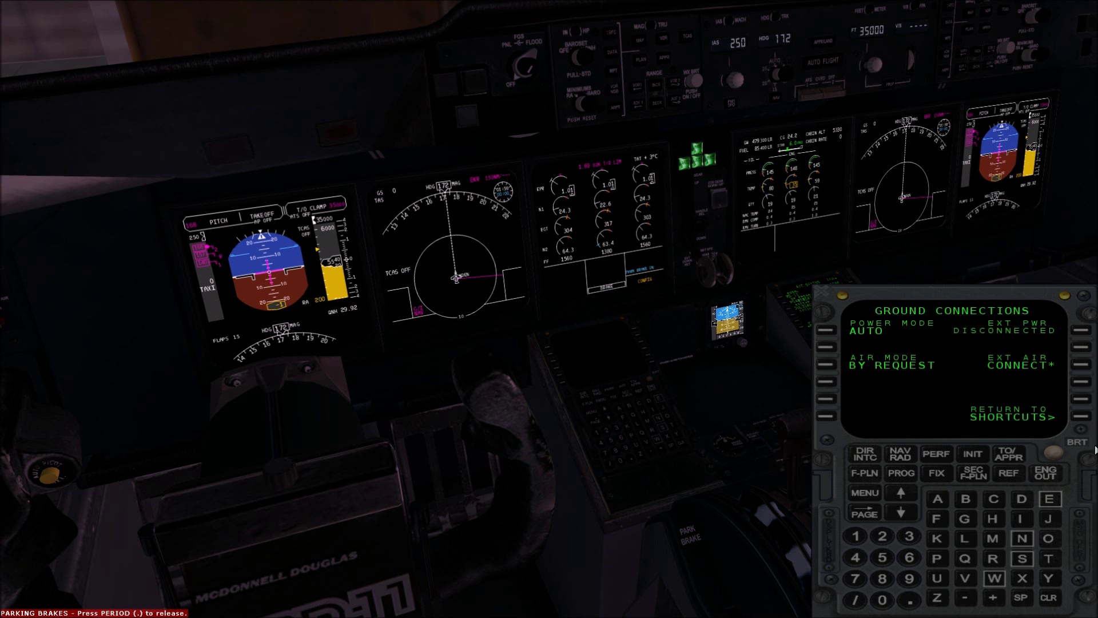
Return to the CDU shortcuts list and request pushback from the gate.
left_click(1009, 412)
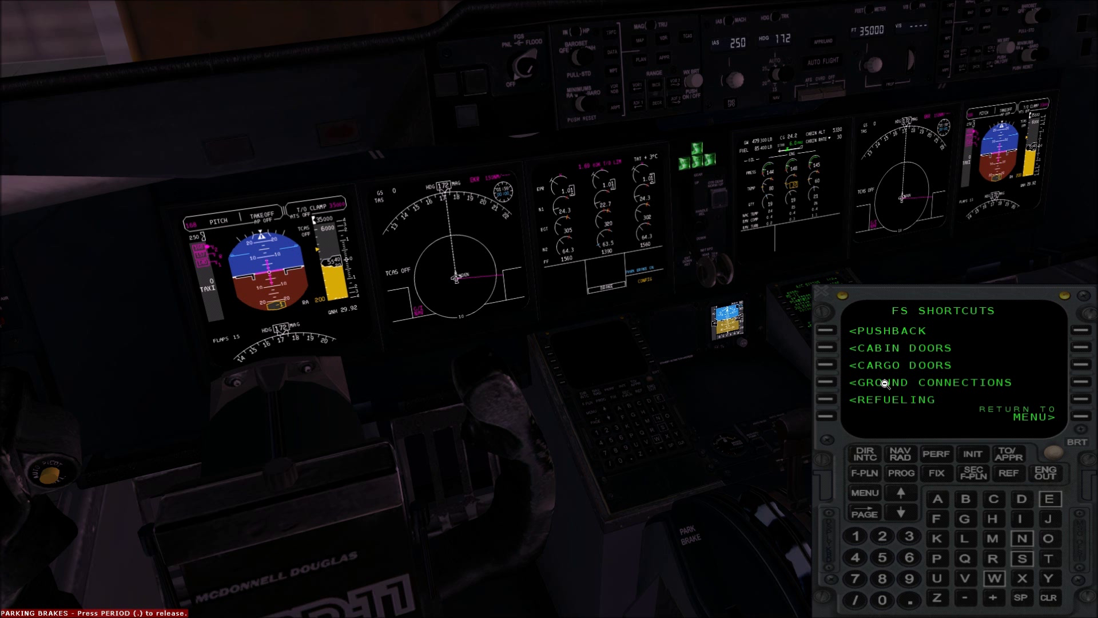
left_click(888, 330)
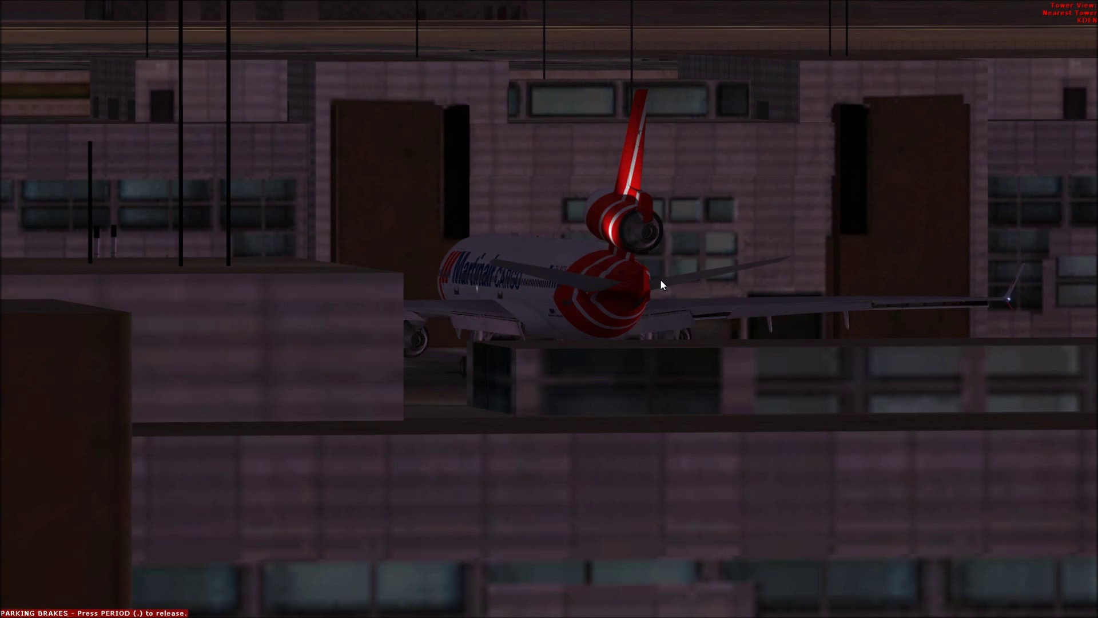
Cycle the camera view, then switch back into the MD-11's virtual cockpit after pushback.
key("s")
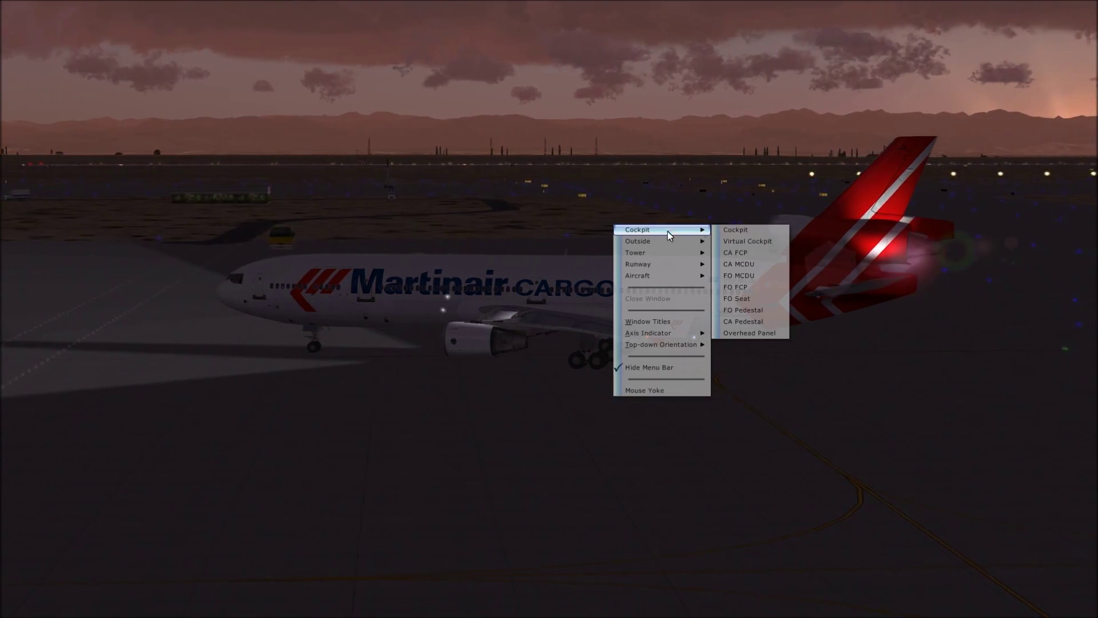
left_click(746, 240)
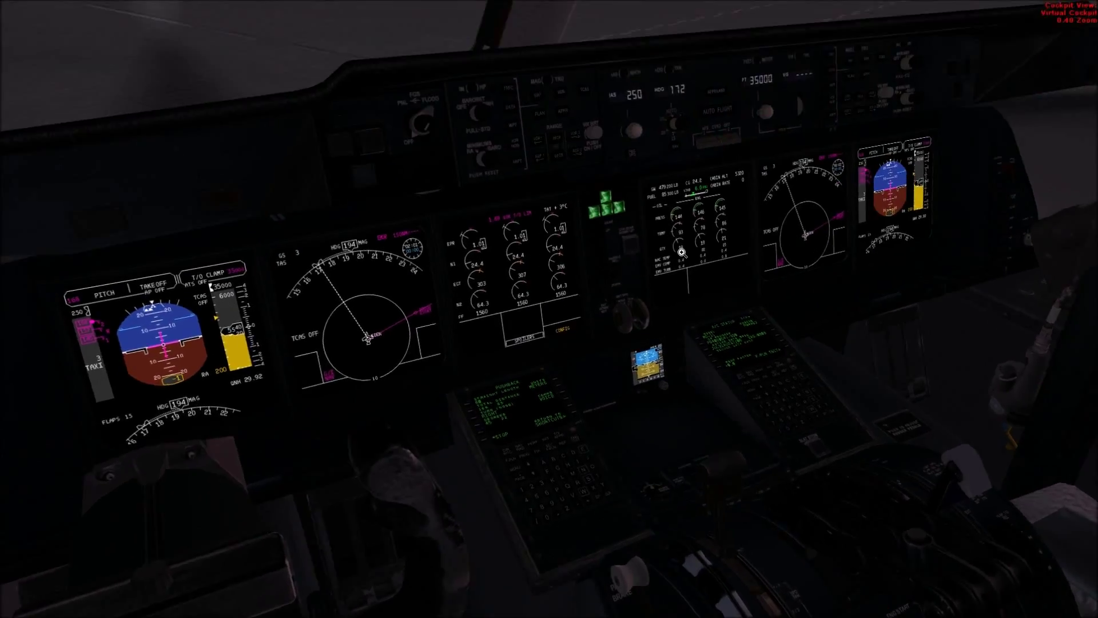